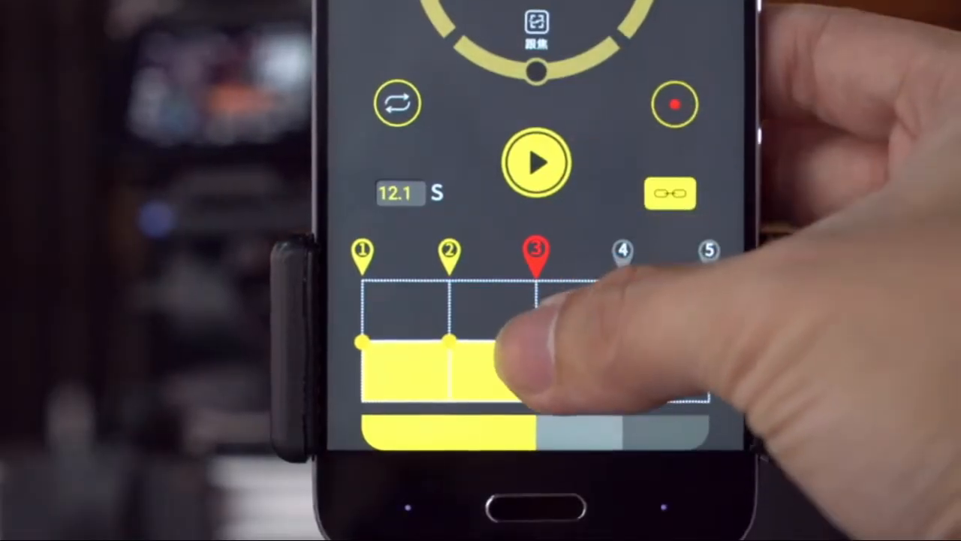
Step: Raise waypoint 3 to the maximum position on the motion graph
left_click(535, 162)
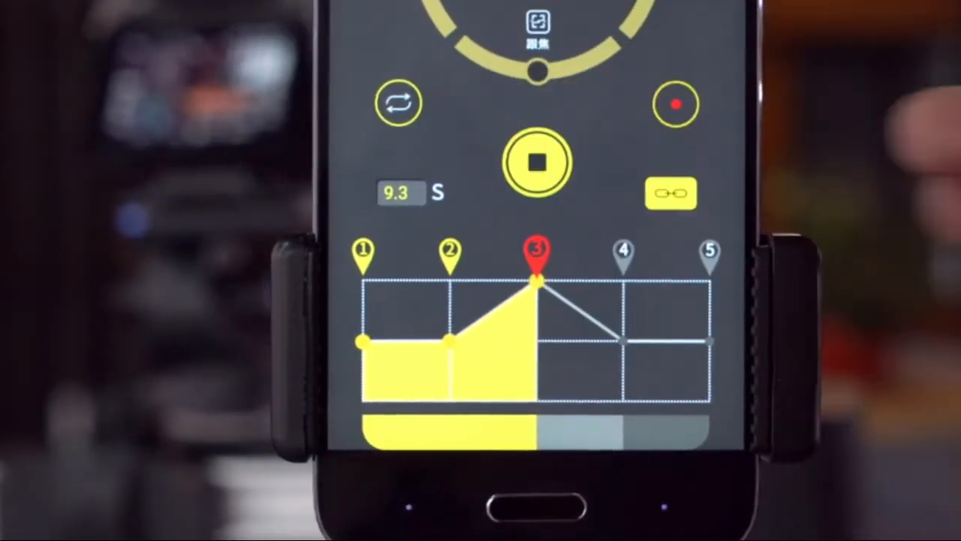